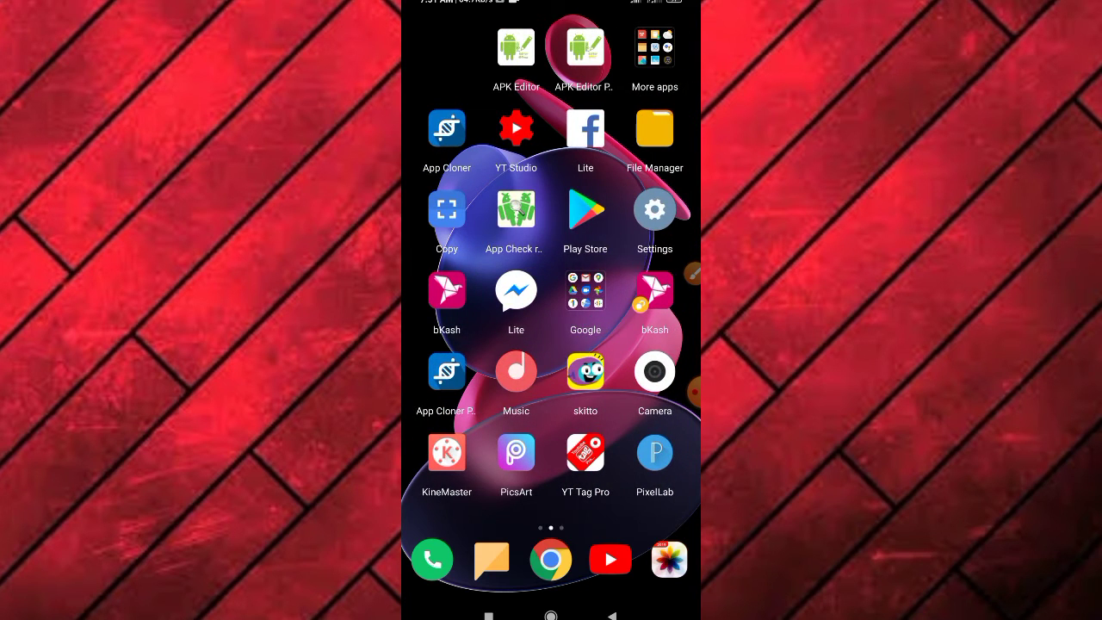
Search the Play Store for XRecorder using the earlier search
left_click(585, 209)
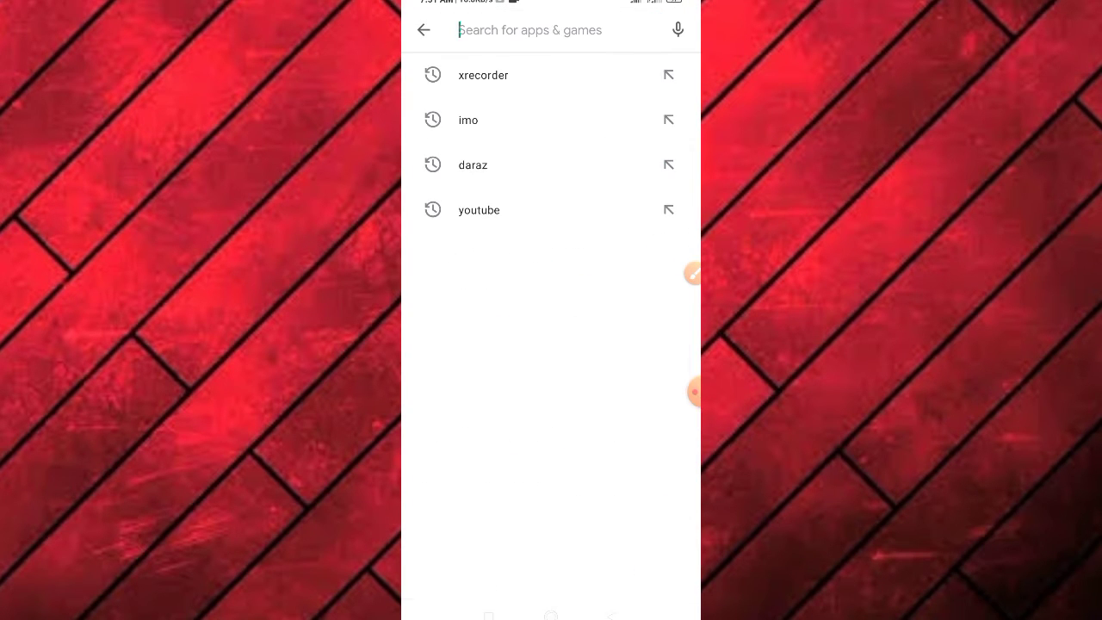
left_click(483, 75)
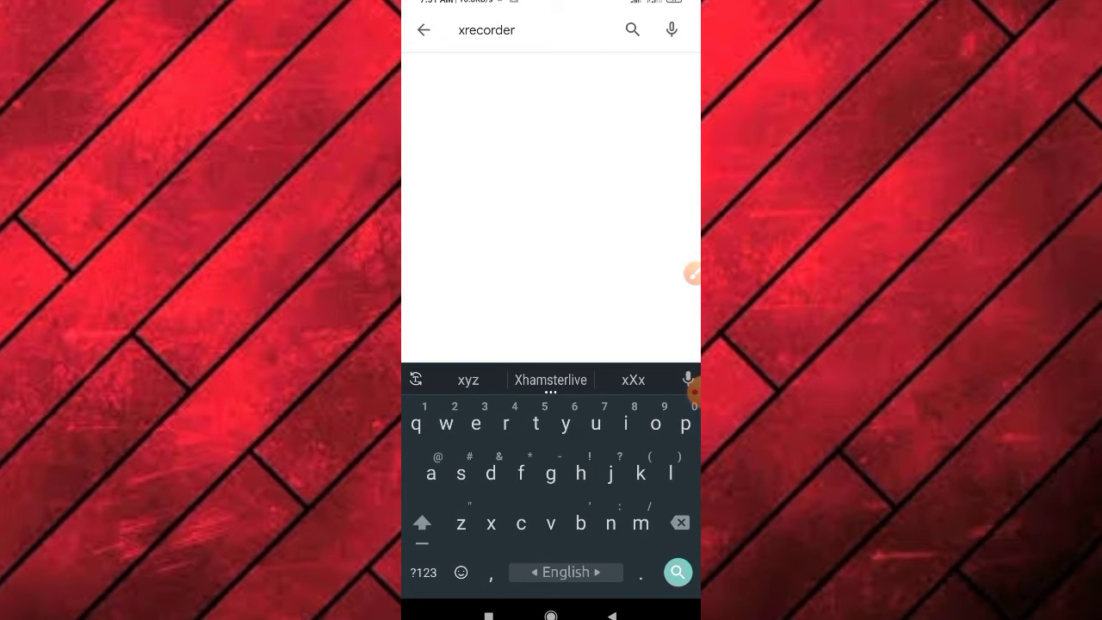
left_click(677, 571)
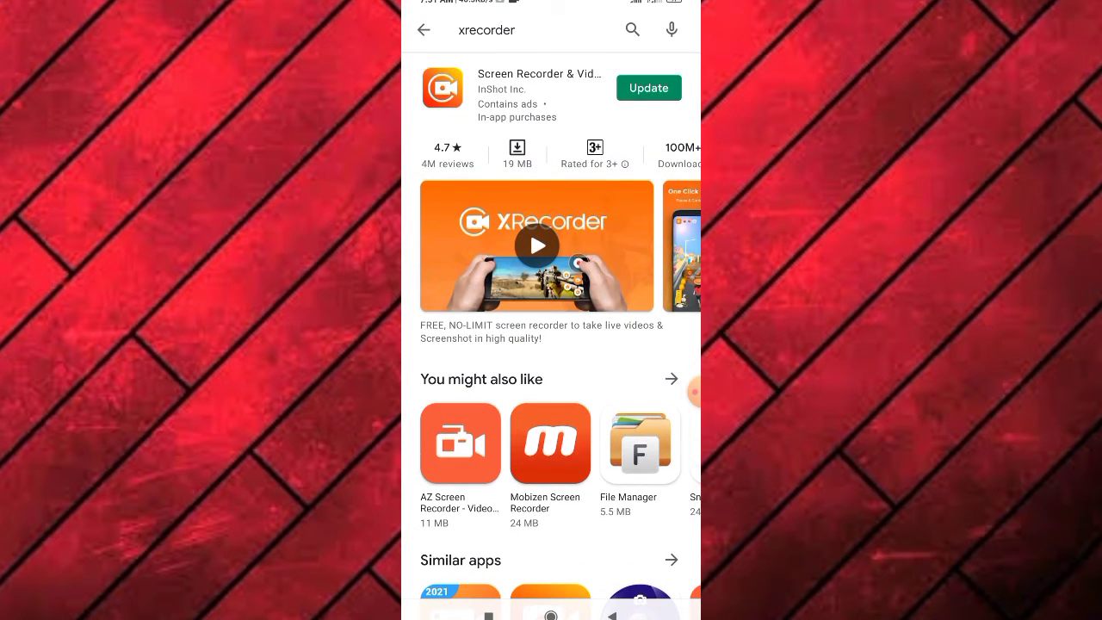
Return to the home screen, swipe to the next page, and launch XRecorder
left_click(423, 30)
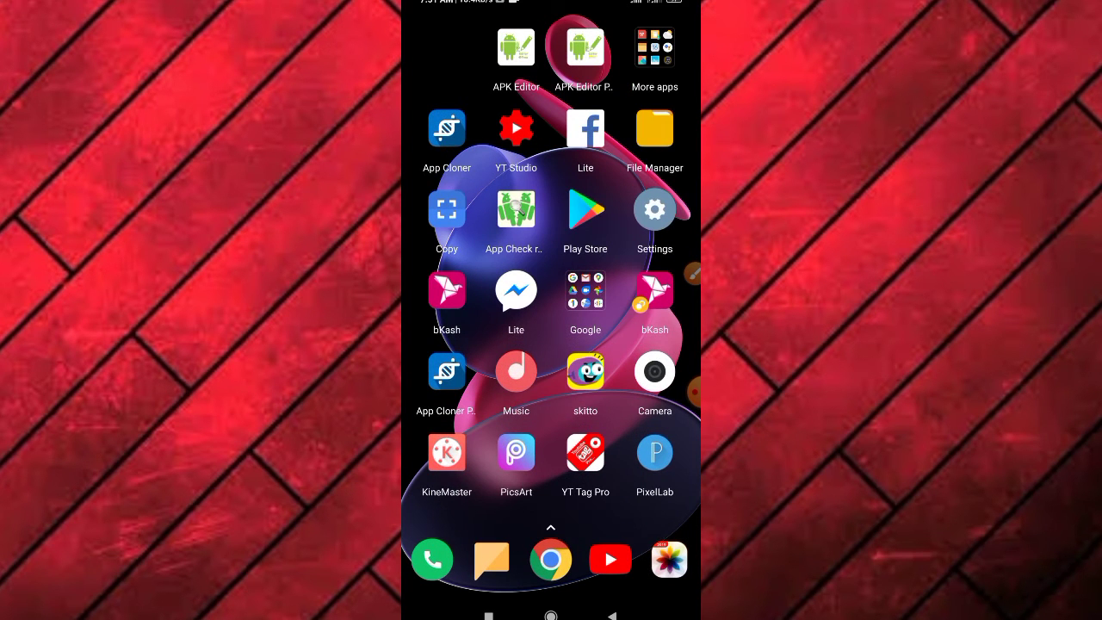
scroll("left", 3)
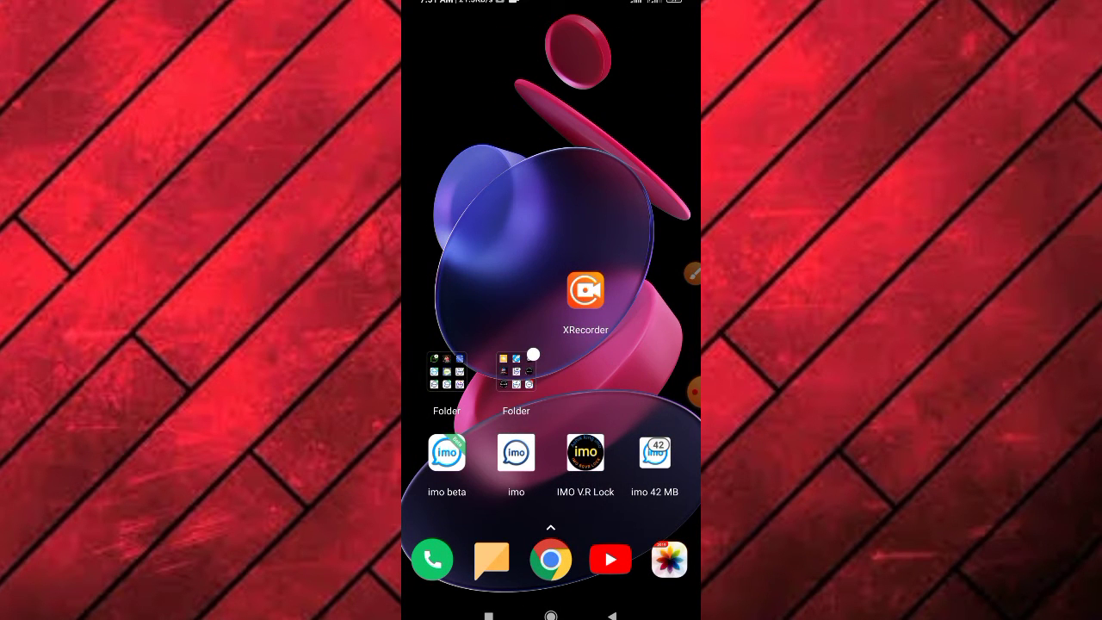
left_click(584, 289)
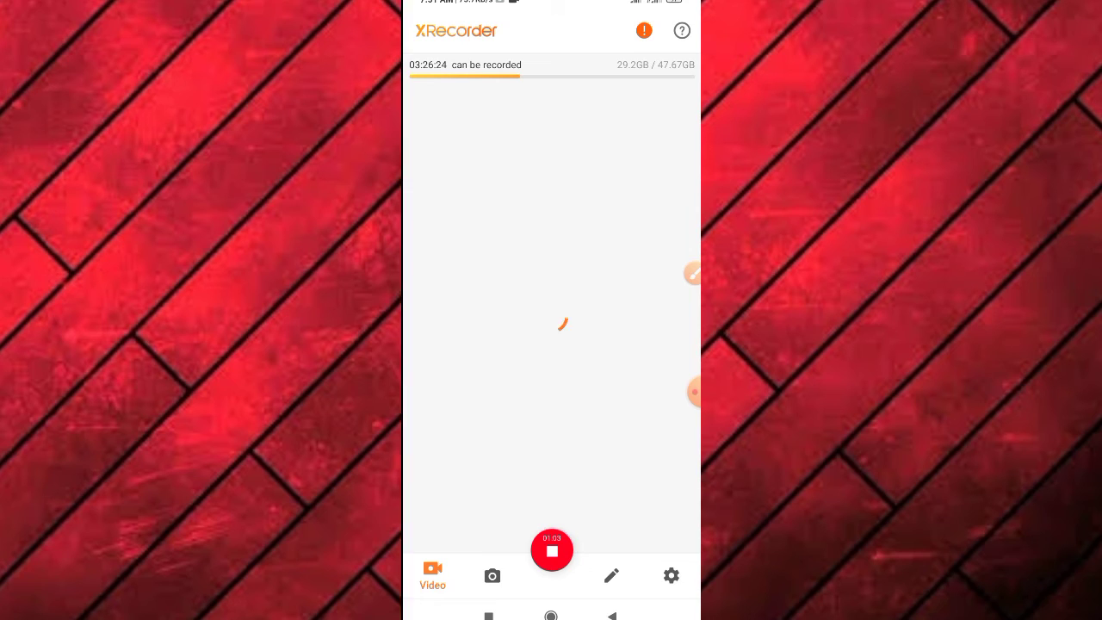
Open XRecorder's Settings and draw a red loop beside Quality with the brush bubble
left_click(670, 575)
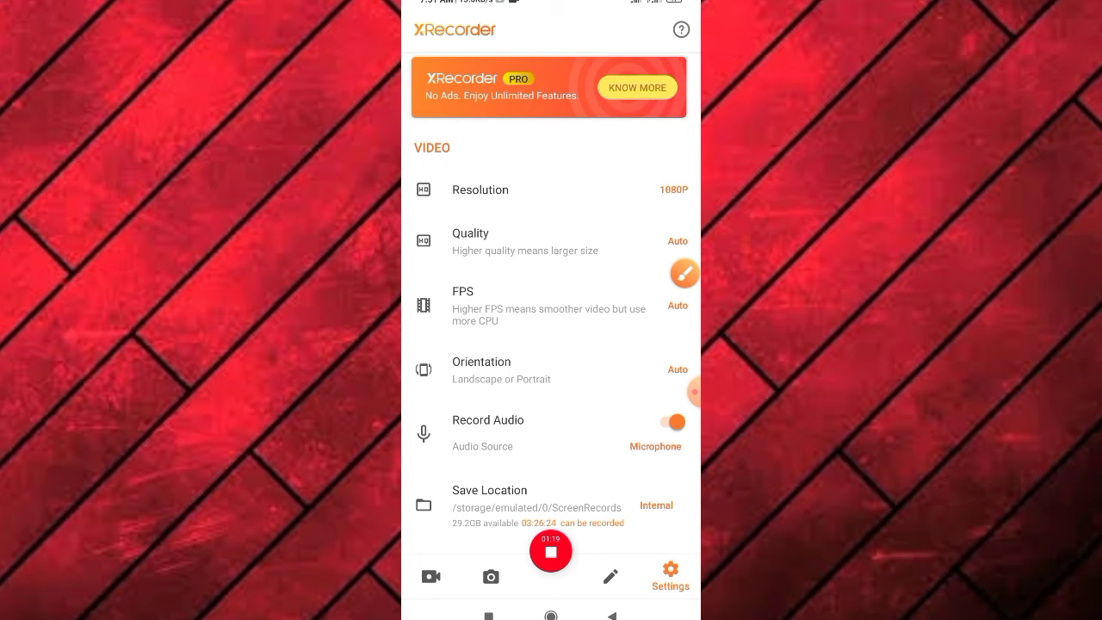
left_click(611, 576)
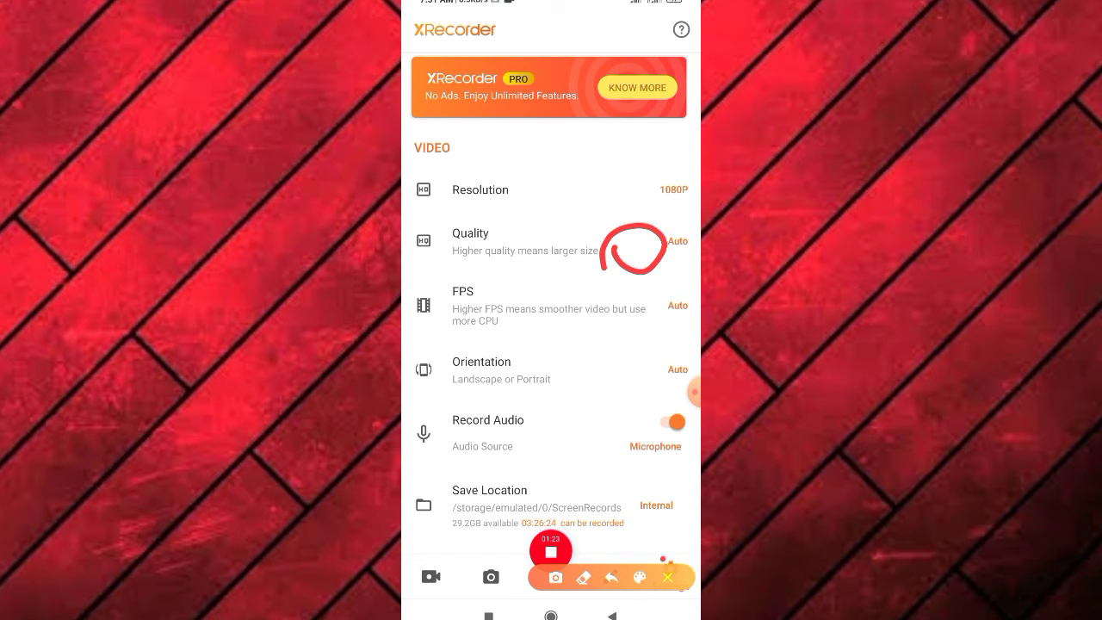
Scroll Settings to the Tools section and draw a red arrow at the Brush toggle
scroll("down", 3)
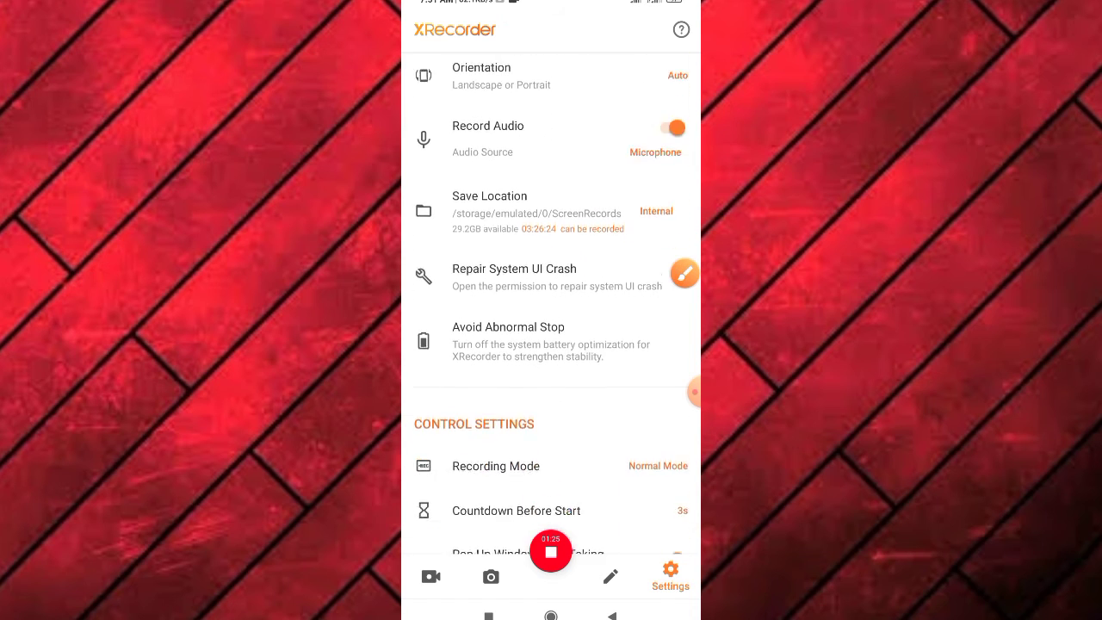
scroll("down", 3)
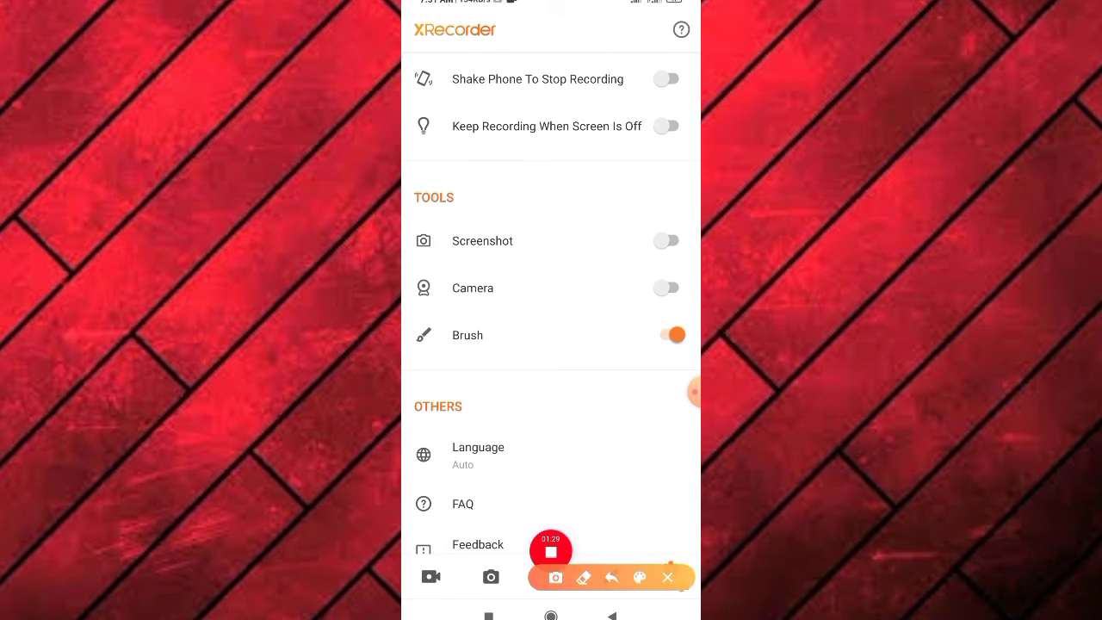
left_click_drag(585, 448, 650, 332)
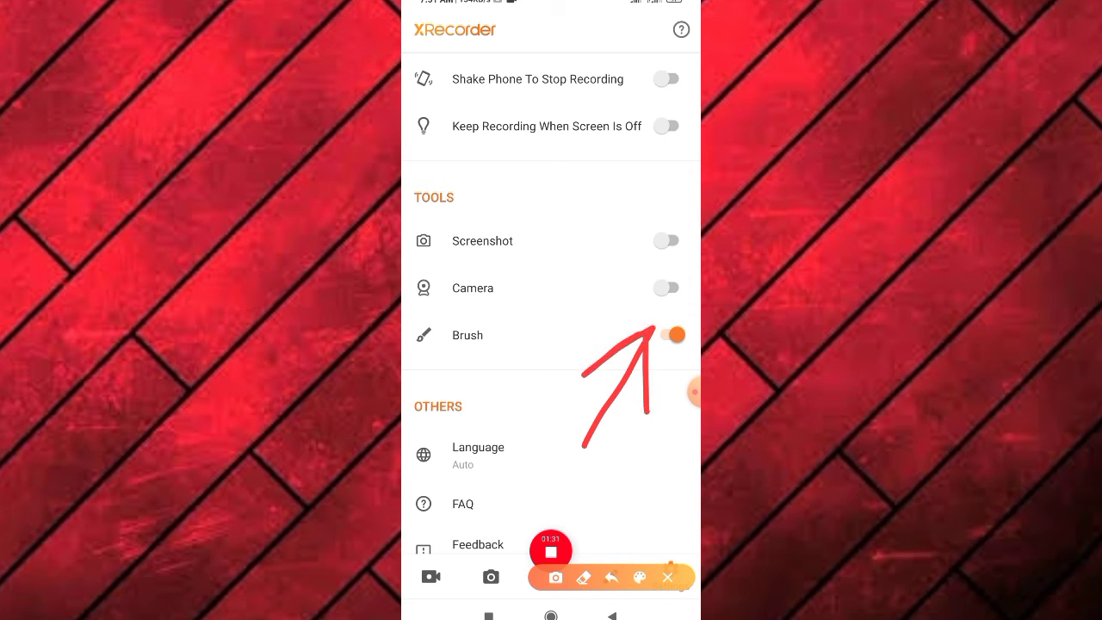